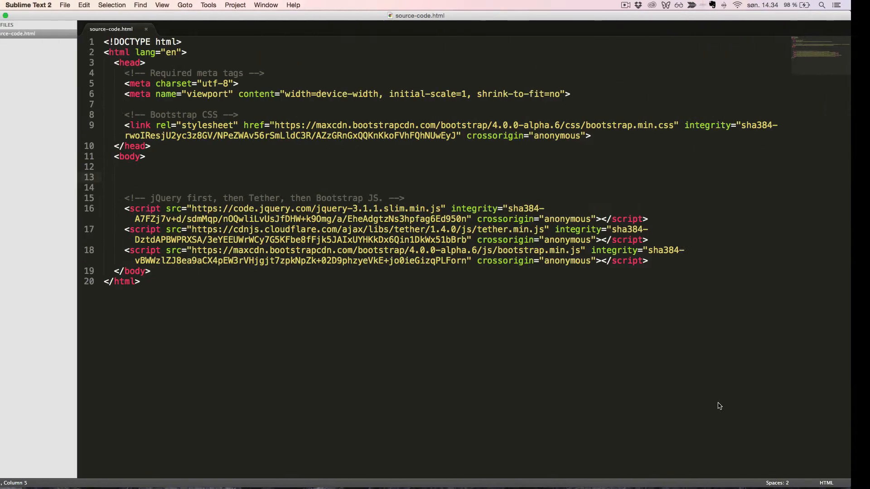
Add an <h1 class="sr-only"> reading "Show only for screen readers" to the body of source-code.html
text(<h1></h1>)
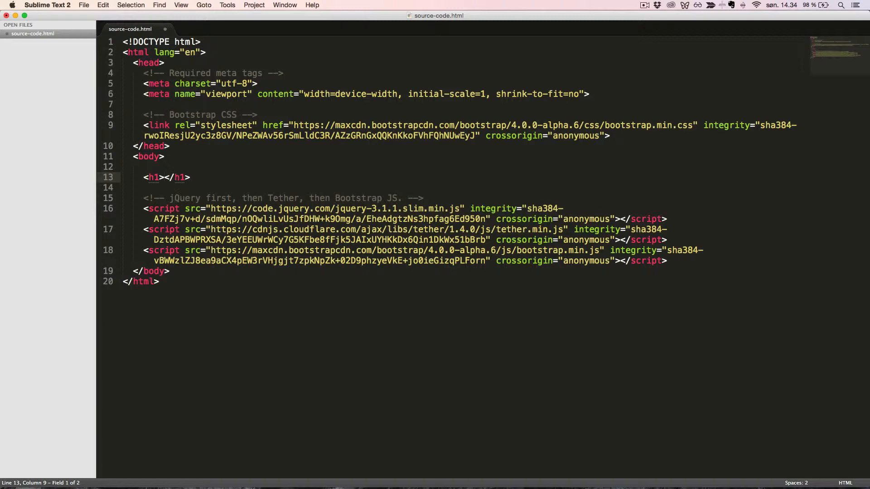
text(class=)
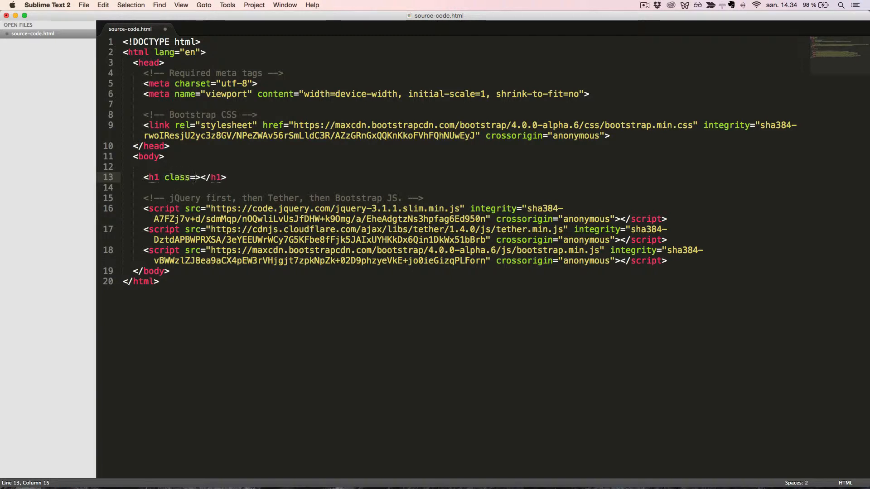
text(sr-only")
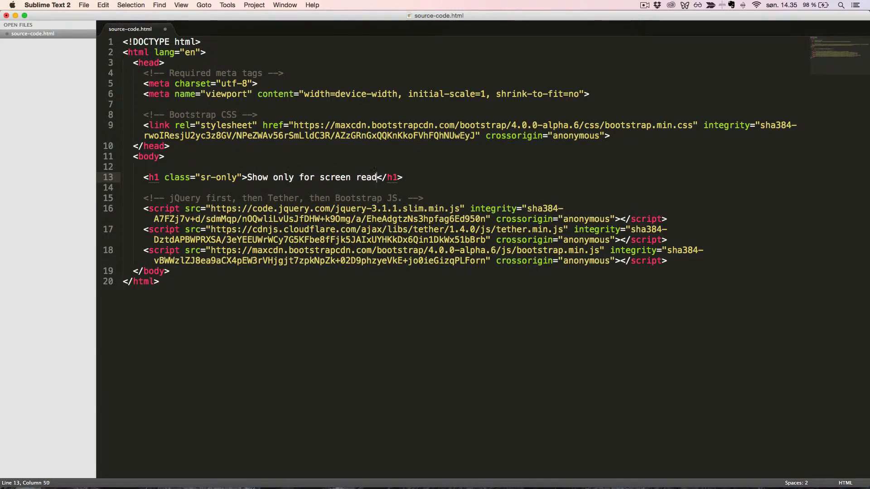
text(ers)
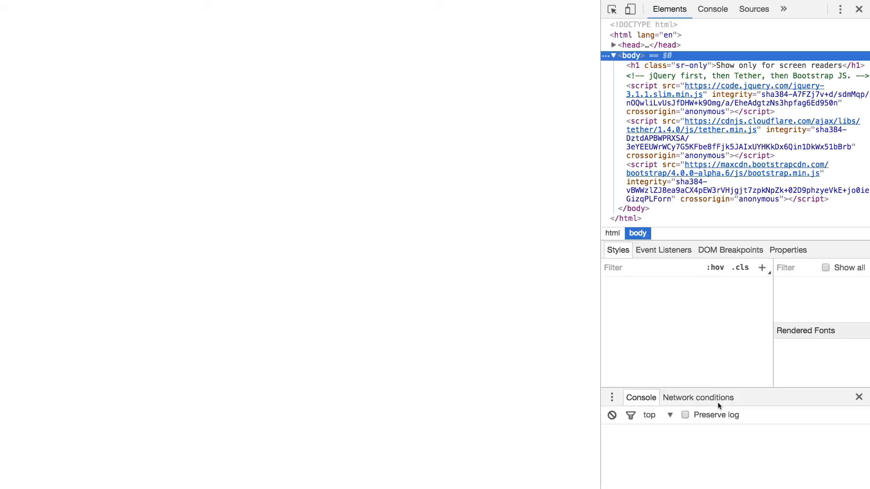
Reload the page in Chrome and inspect the sr-only h1 in the DevTools Elements panel
click(721, 65)
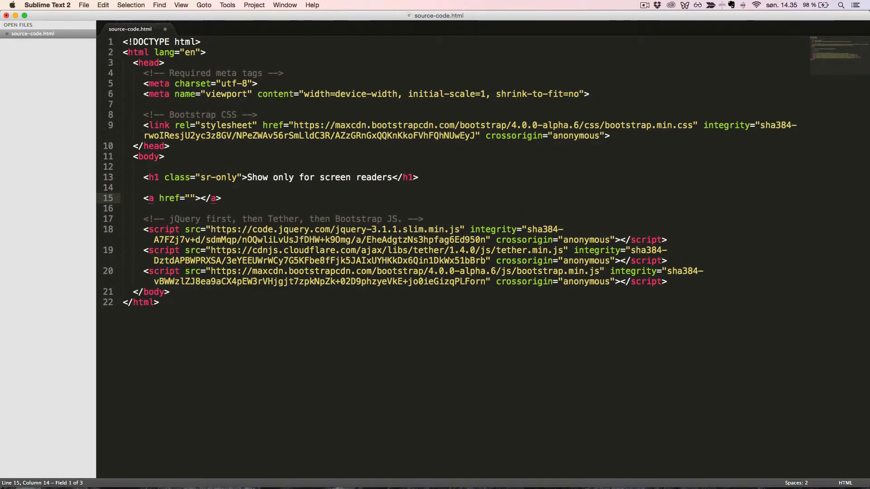
Add a link to #main with classes sr-only sr-only-focusable, text "Skip to main content"
text(#main)
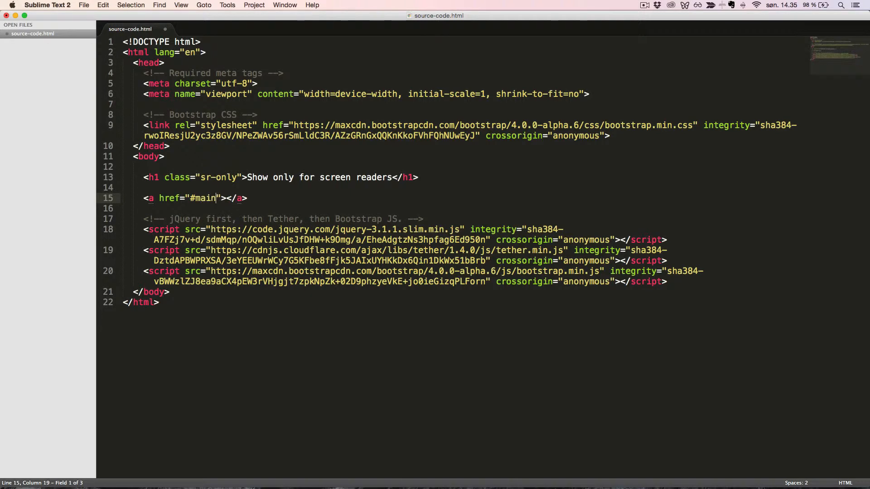
text(class="sr-only)
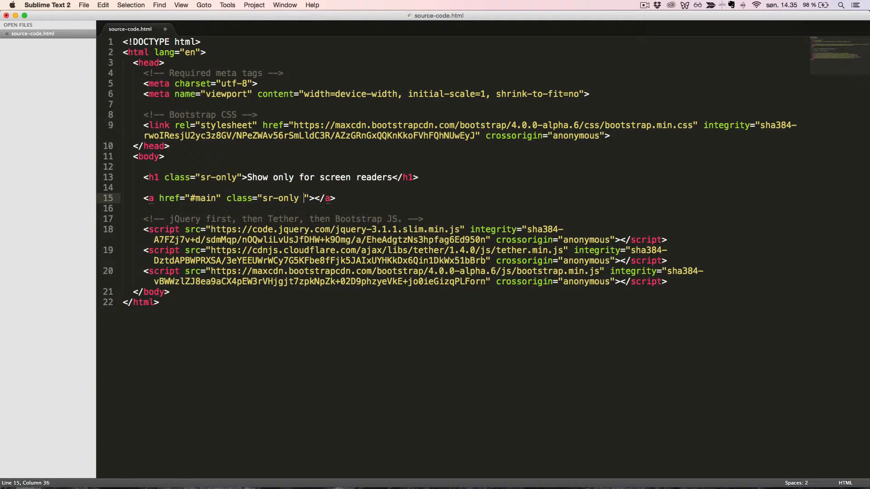
text(sr-)
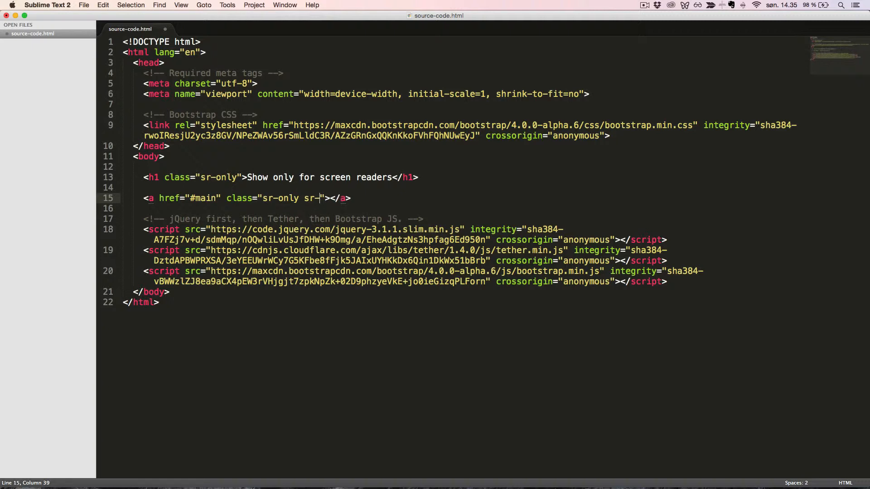
text(only-)
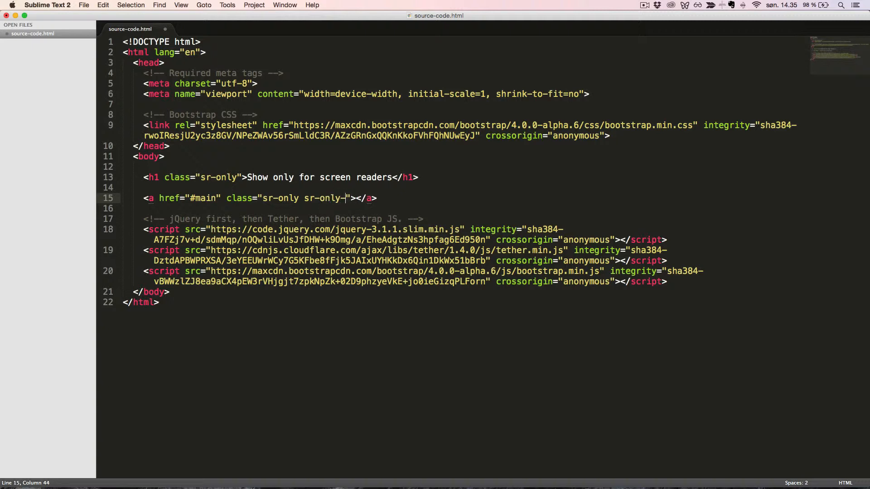
text(focu)
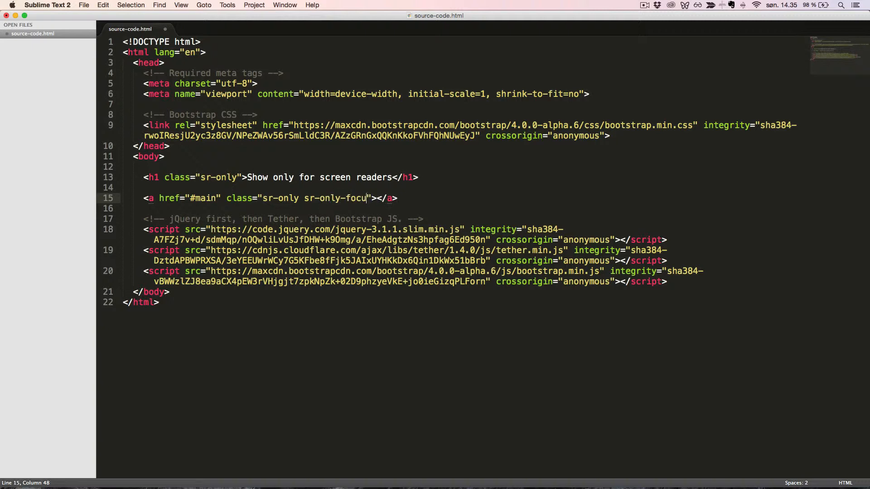
text(sable)
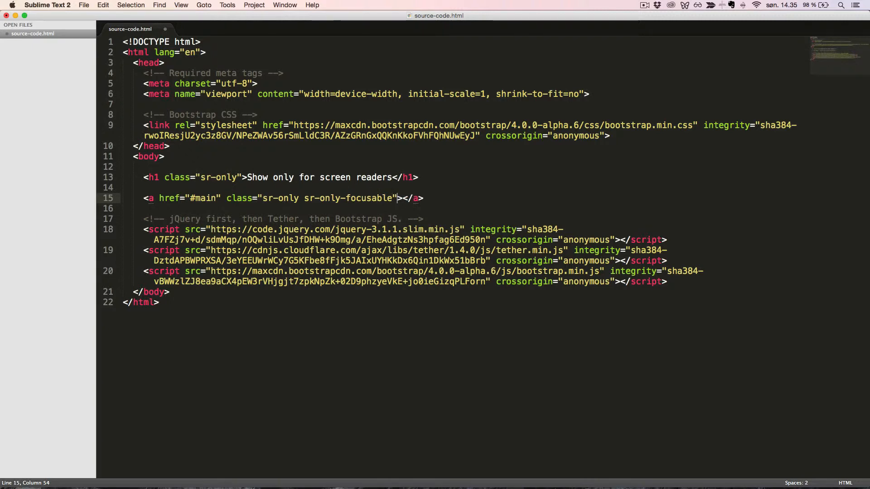
text(Skip to mai)
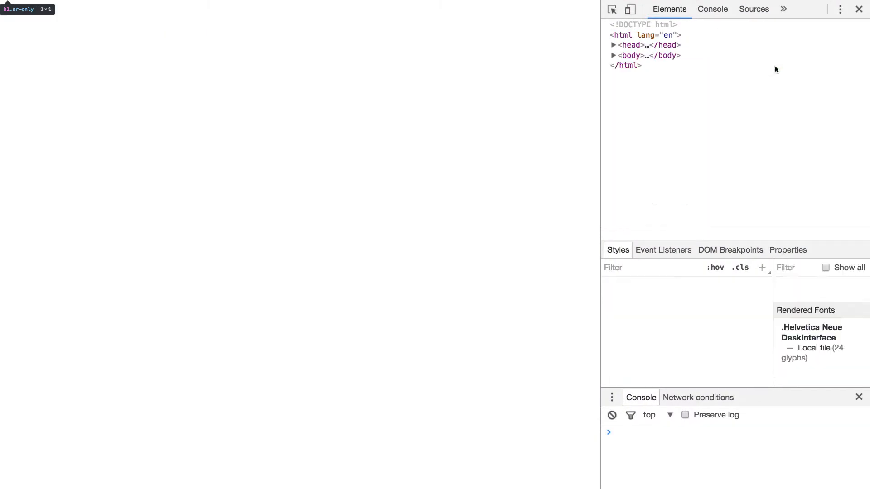
Reload in Chrome and inspect the sr-only h1 and the focusable skip link in DevTools
click(613, 54)
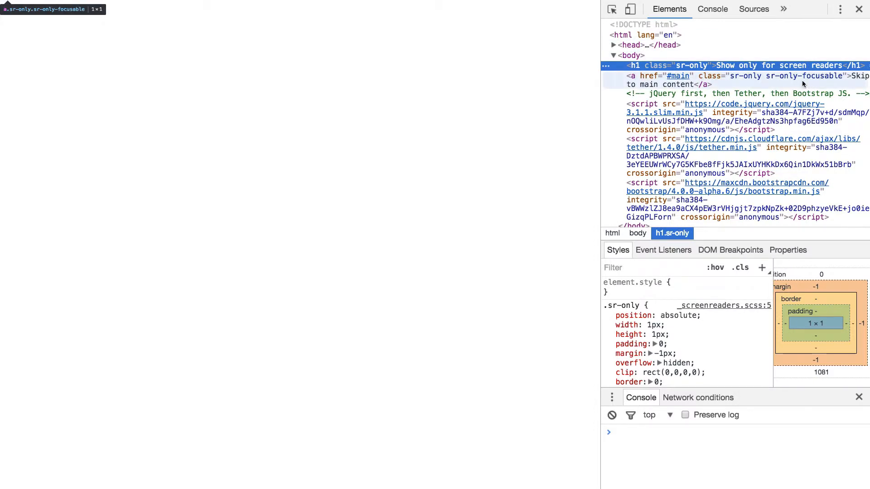
mouse_move(549, 75)
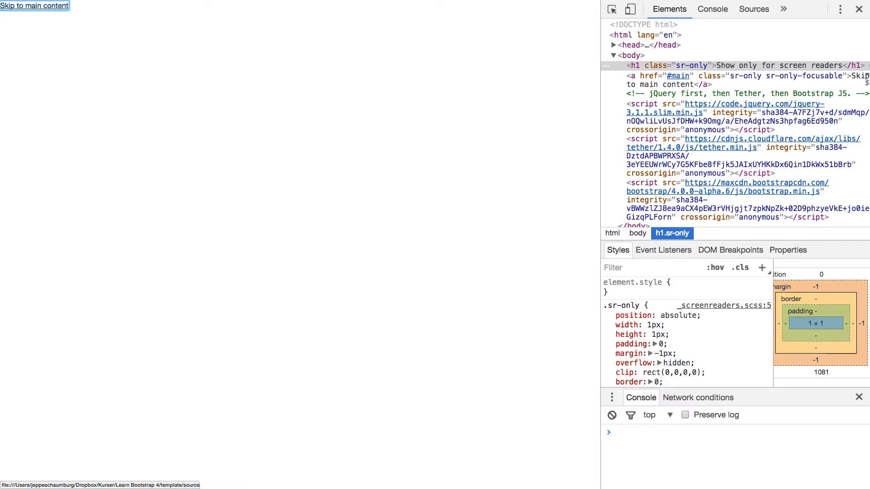
mouse_move(497, 88)
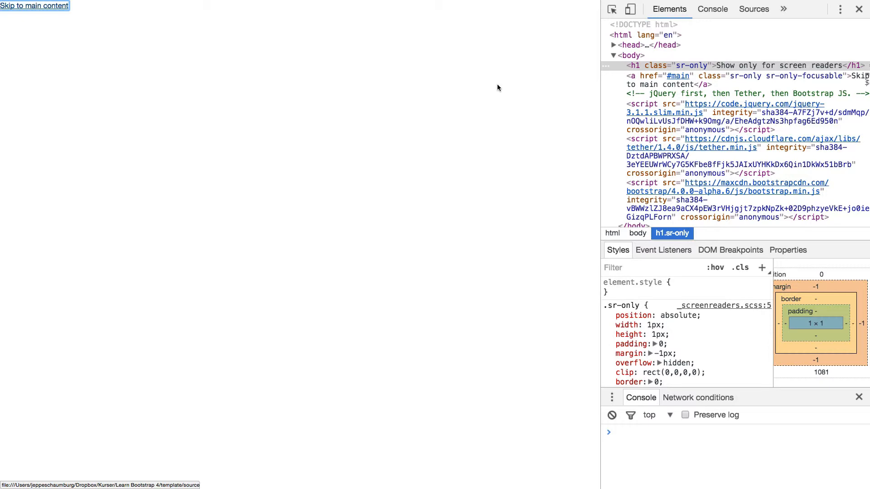